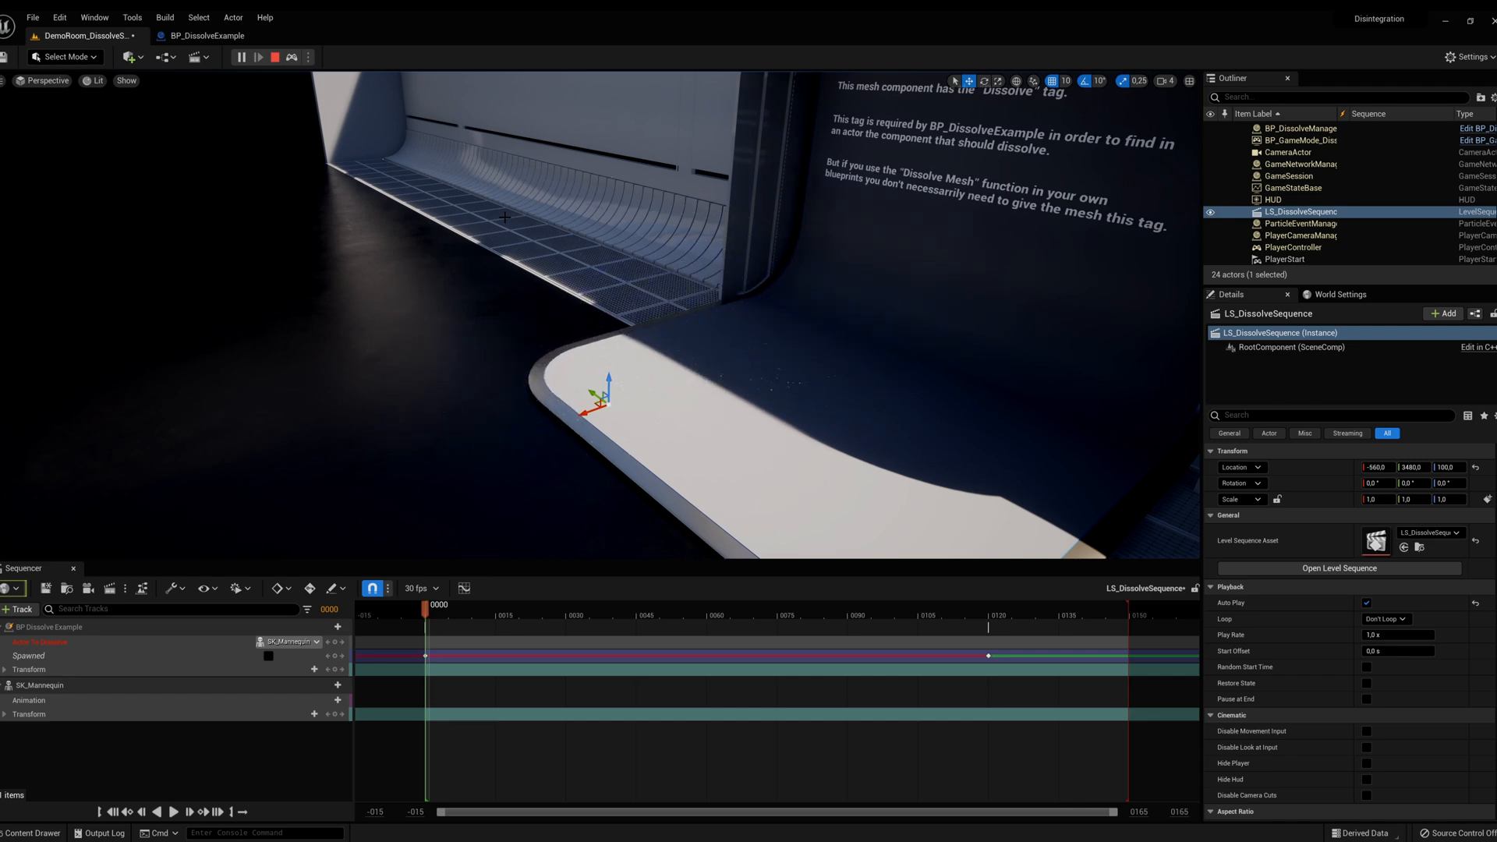
# Step: Open the Cinematics dropdown in the toolbar to reveal Add Level Sequence
pyautogui.click(199, 56)
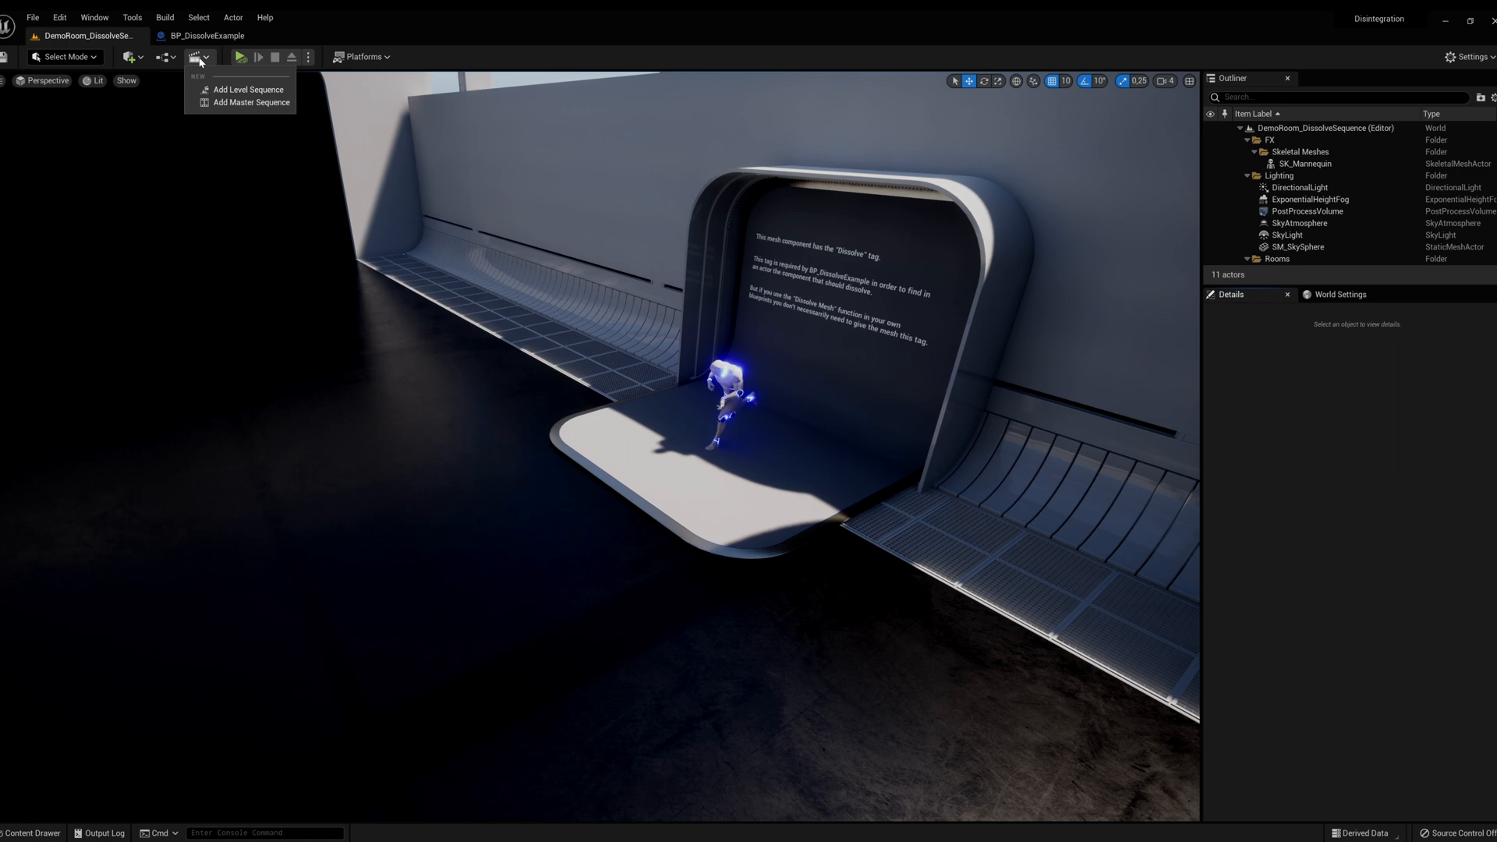
# Step: Add a level sequence saved as LS_DissolveSequence in the Maps folder
pyautogui.click(246, 89)
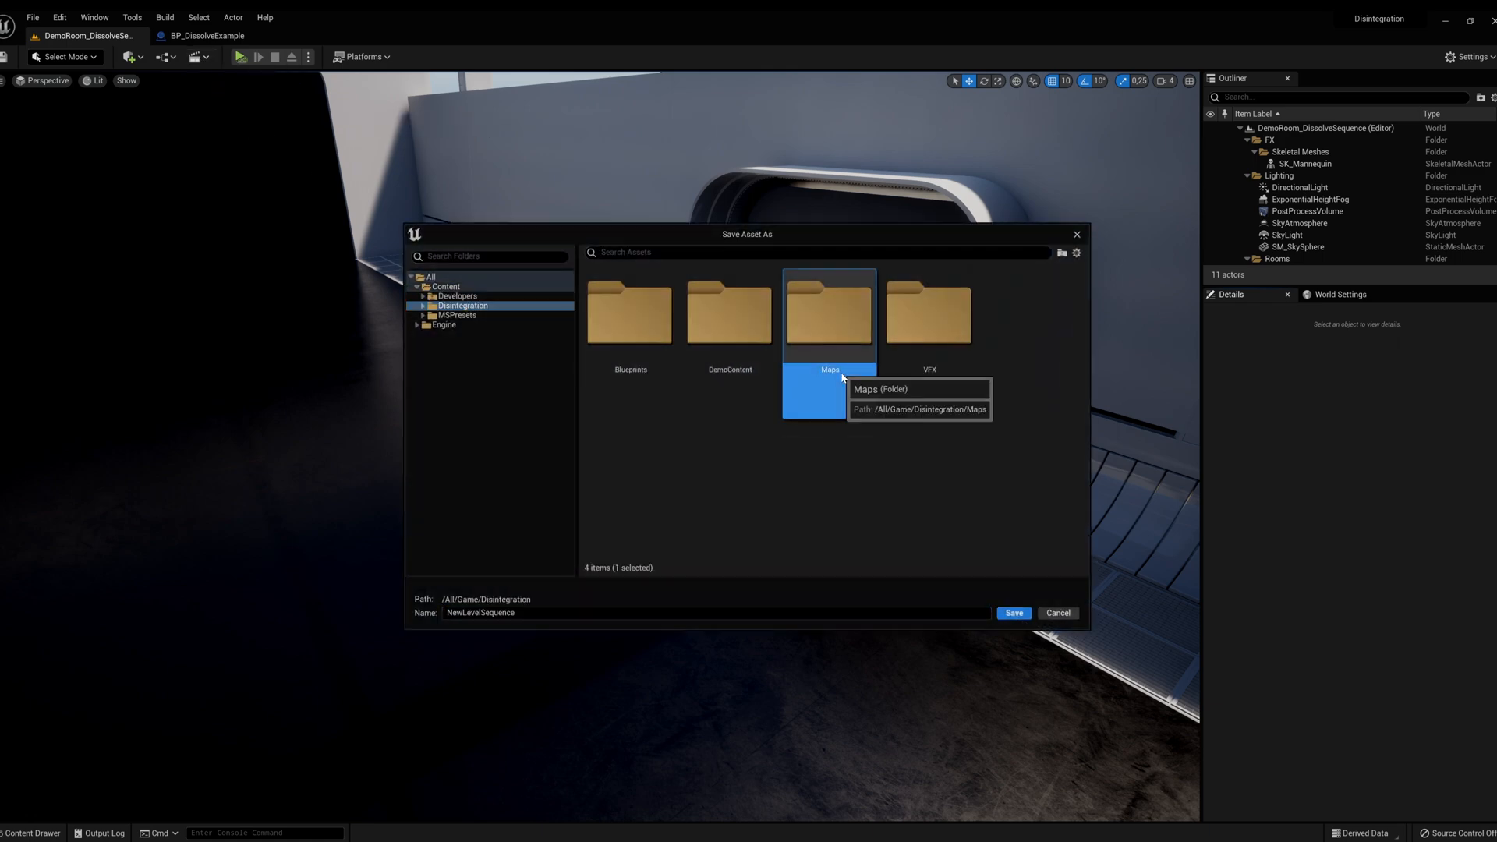
pyautogui.doubleClick(829, 315)
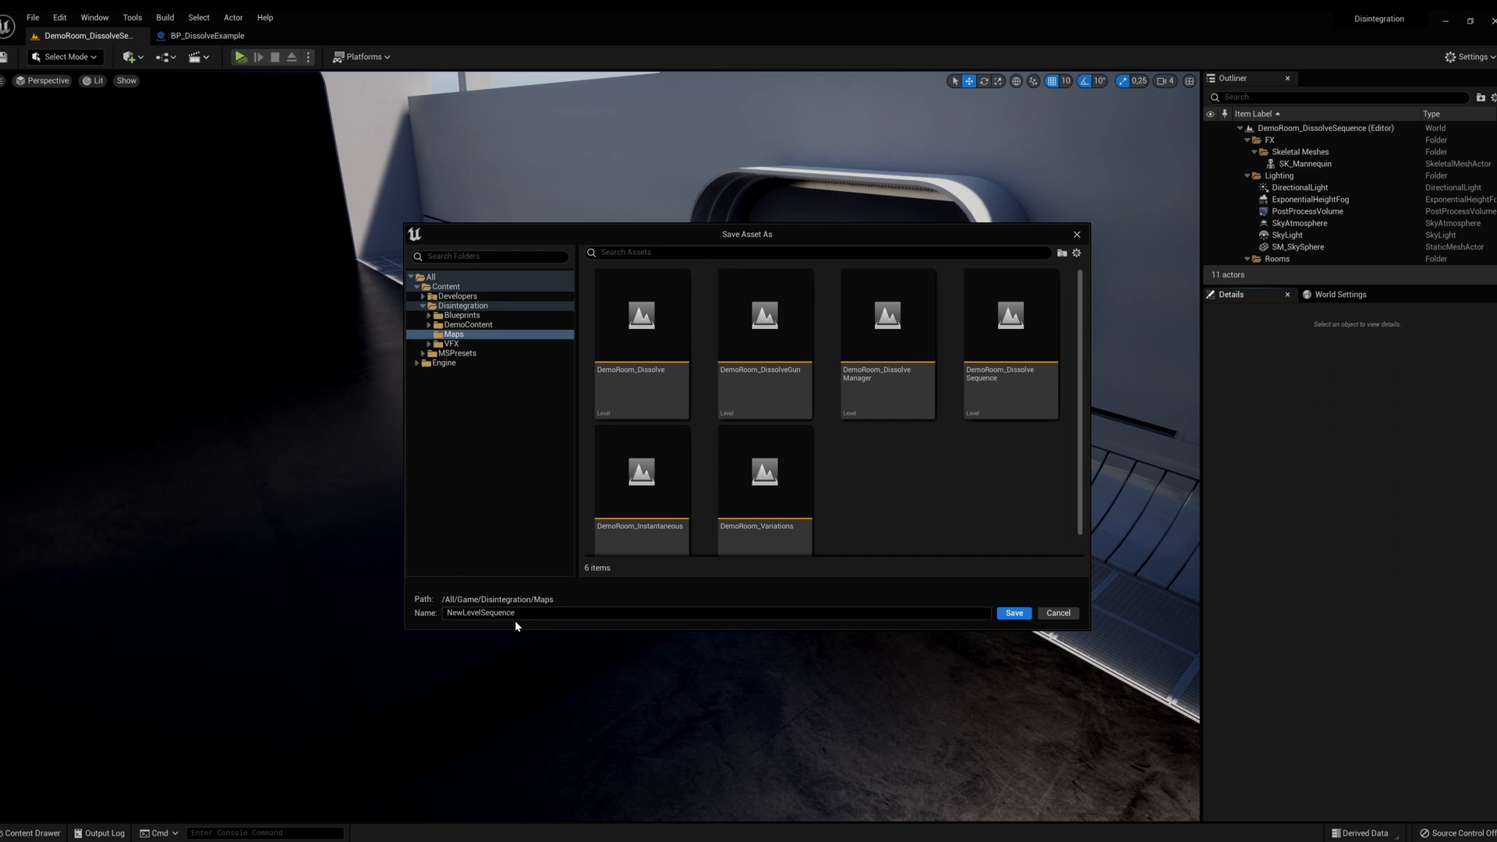
pyautogui.write('LS_')
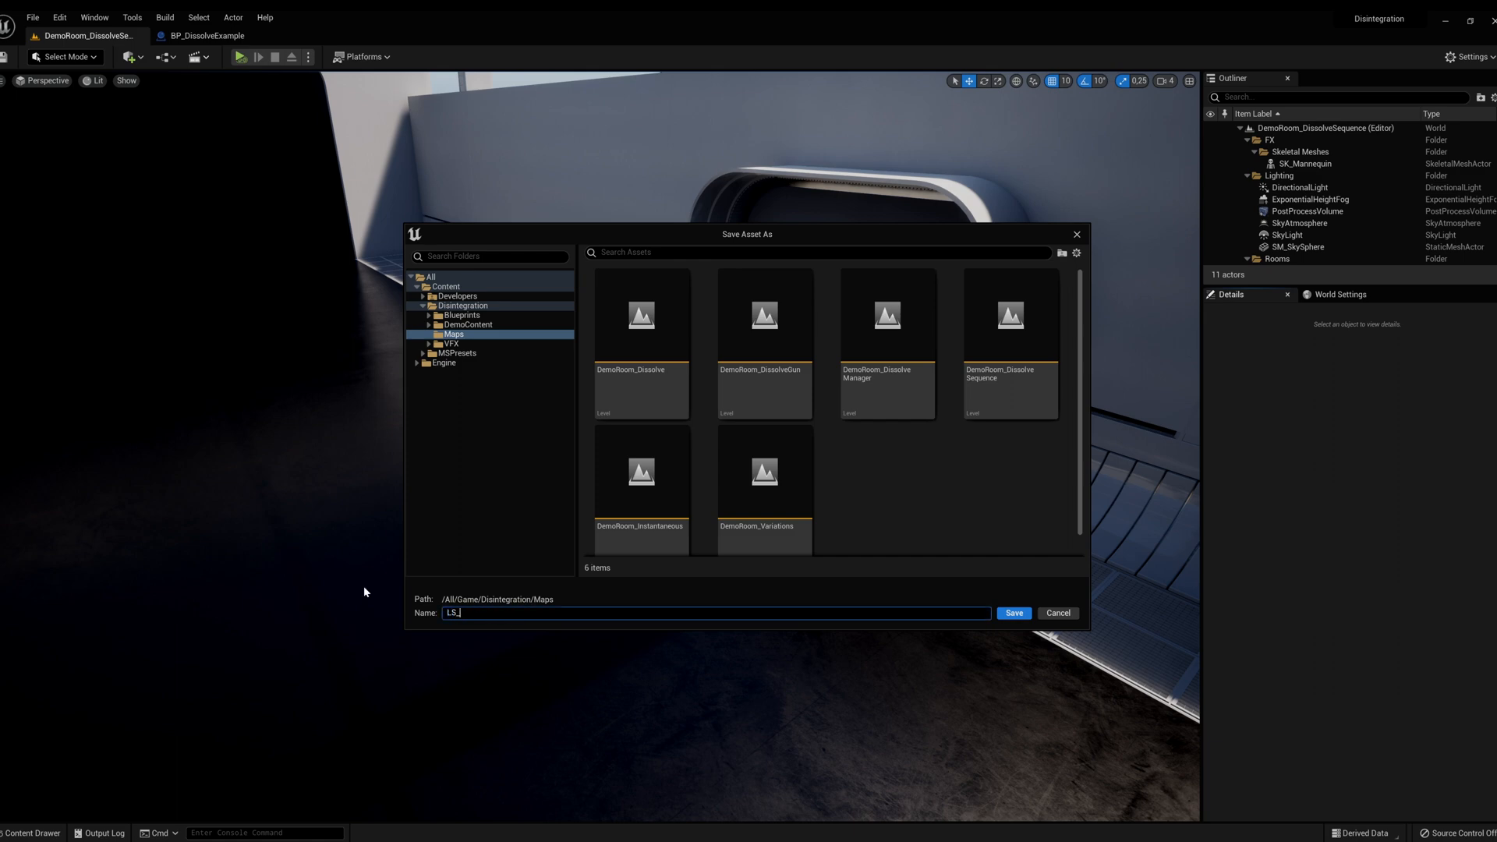
pyautogui.write('DissolveSequence')
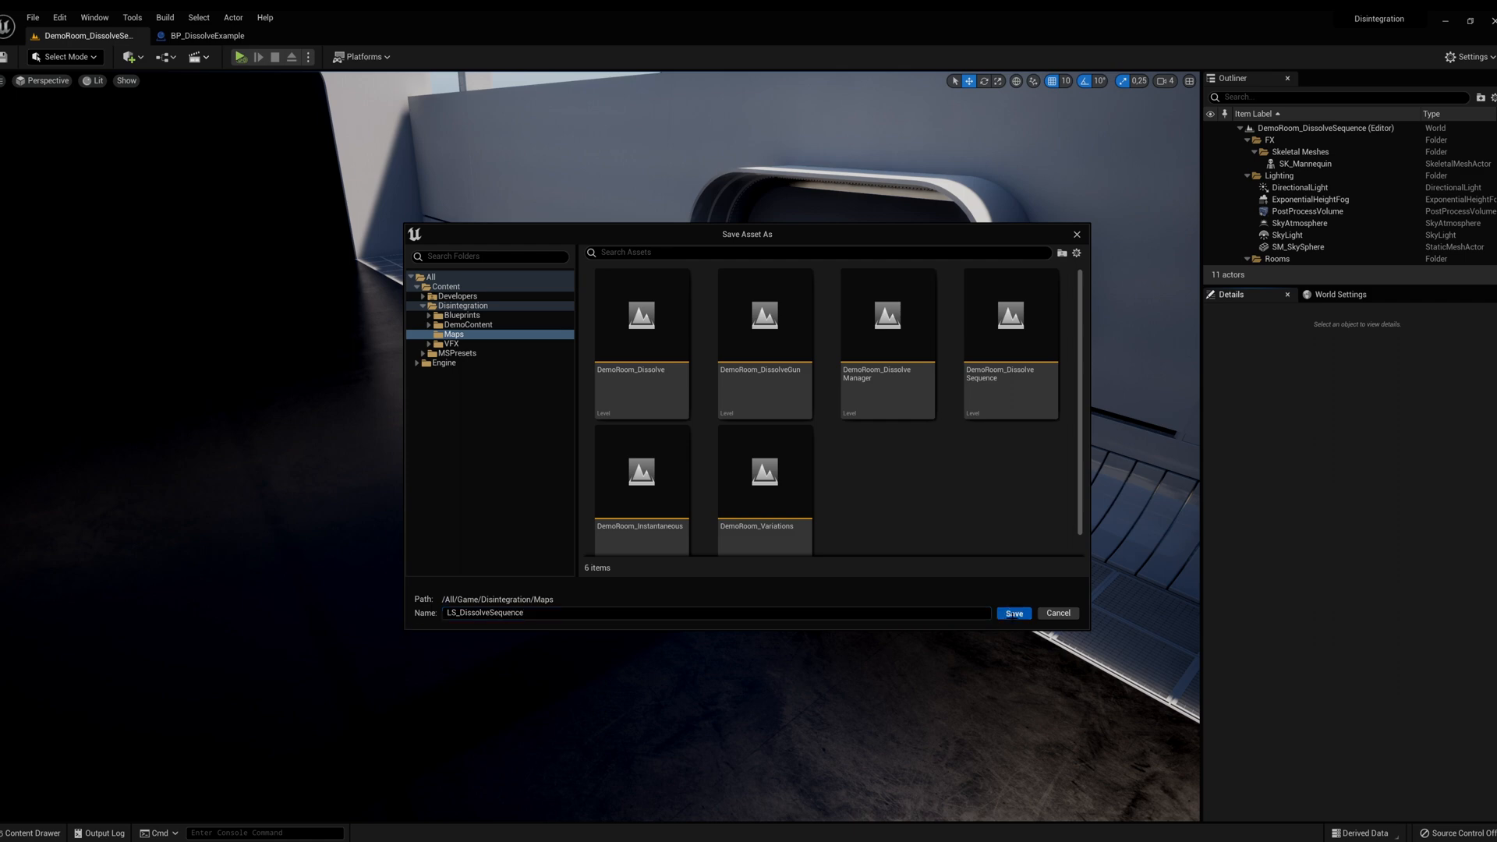
pyautogui.click(1013, 613)
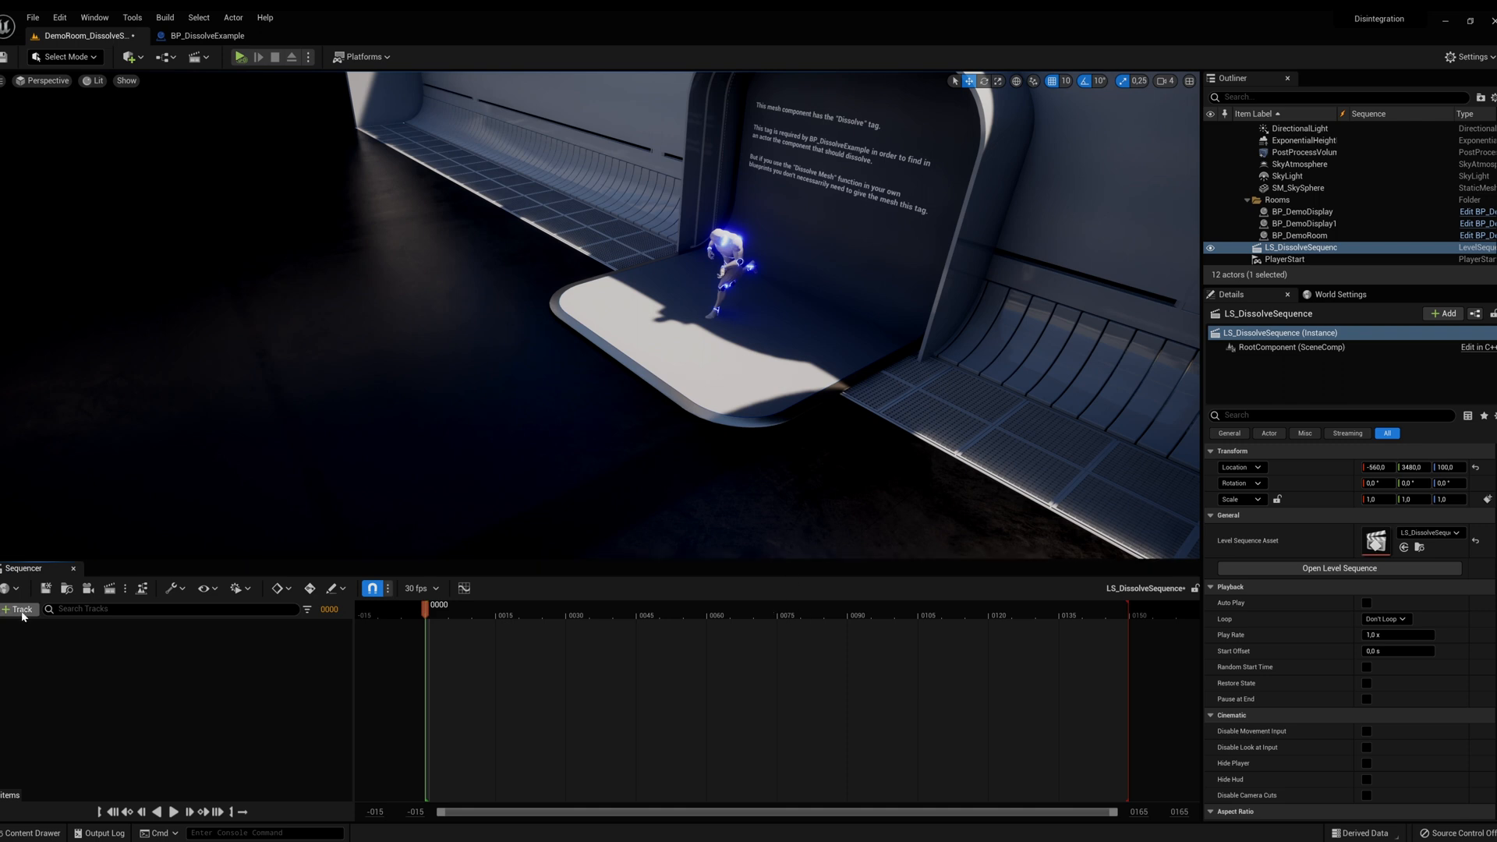
# Step: Add BP_DissolveExample to the Sequencer through + Track's Actor To Sequencer list
pyautogui.click(18, 609)
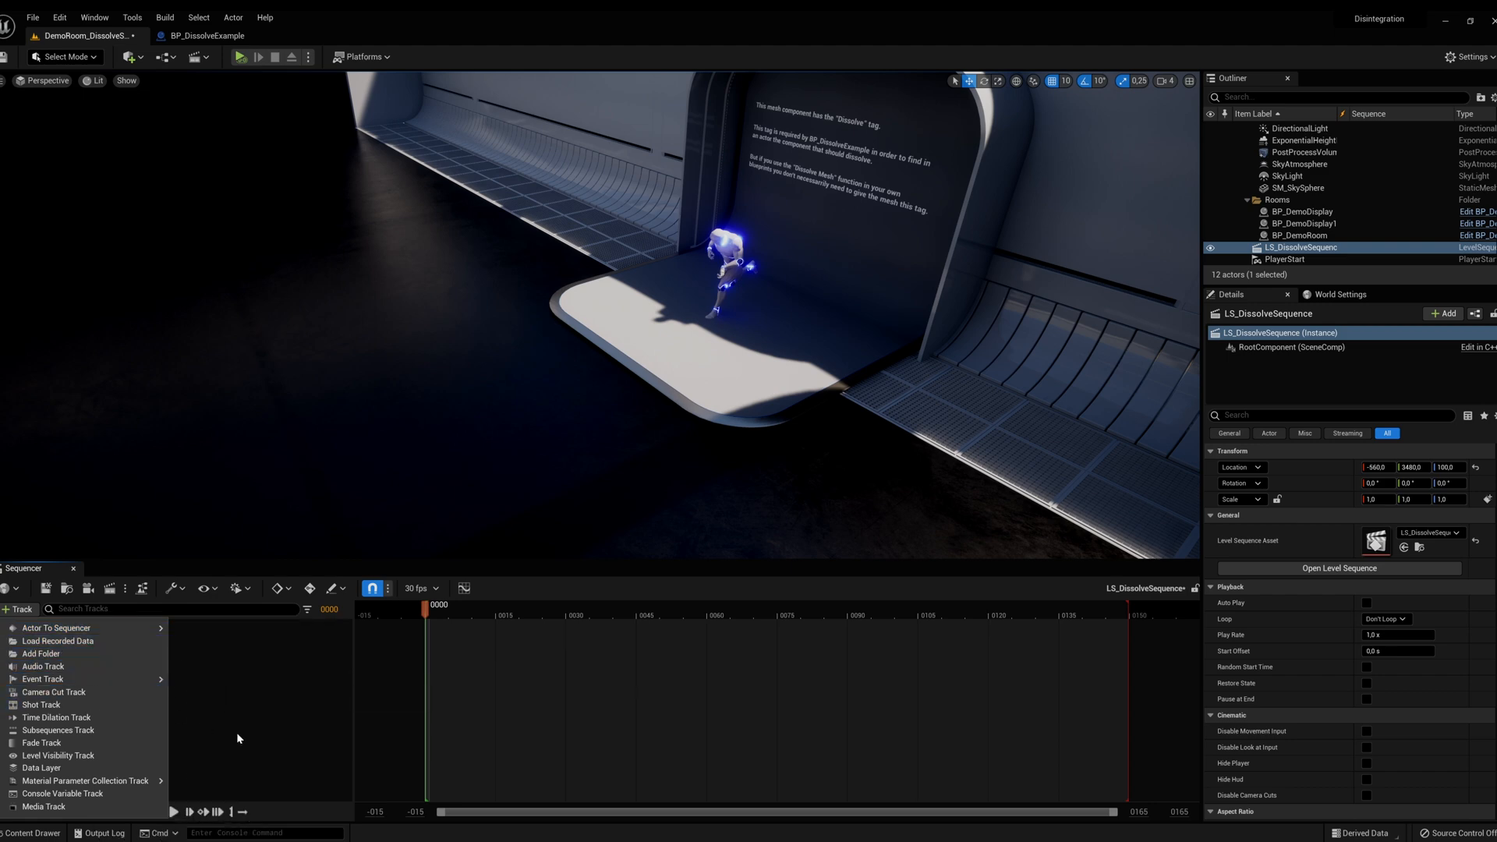
pyautogui.moveTo(33, 833)
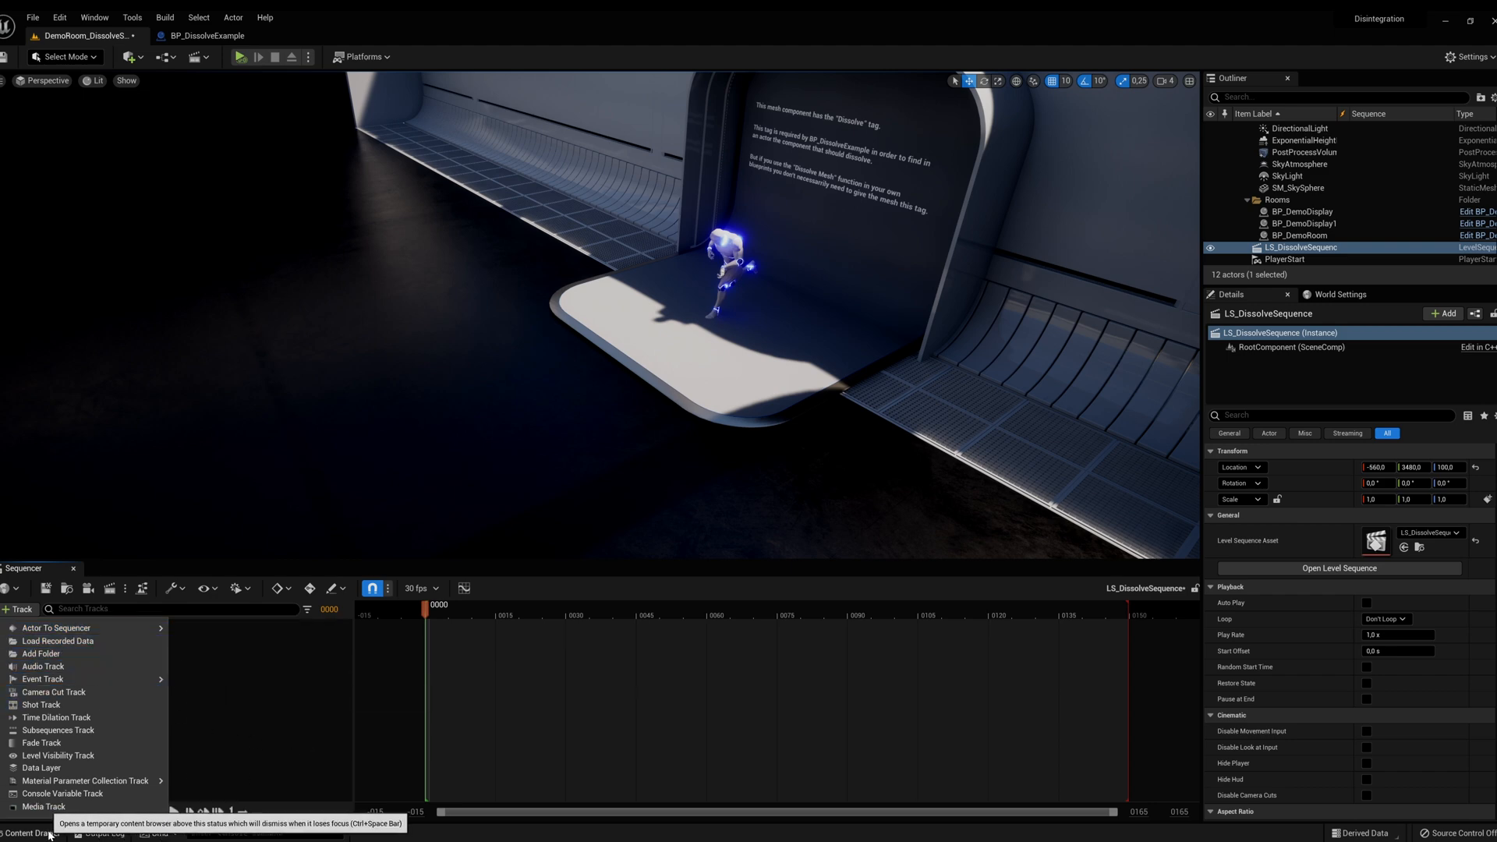
pyautogui.click(29, 834)
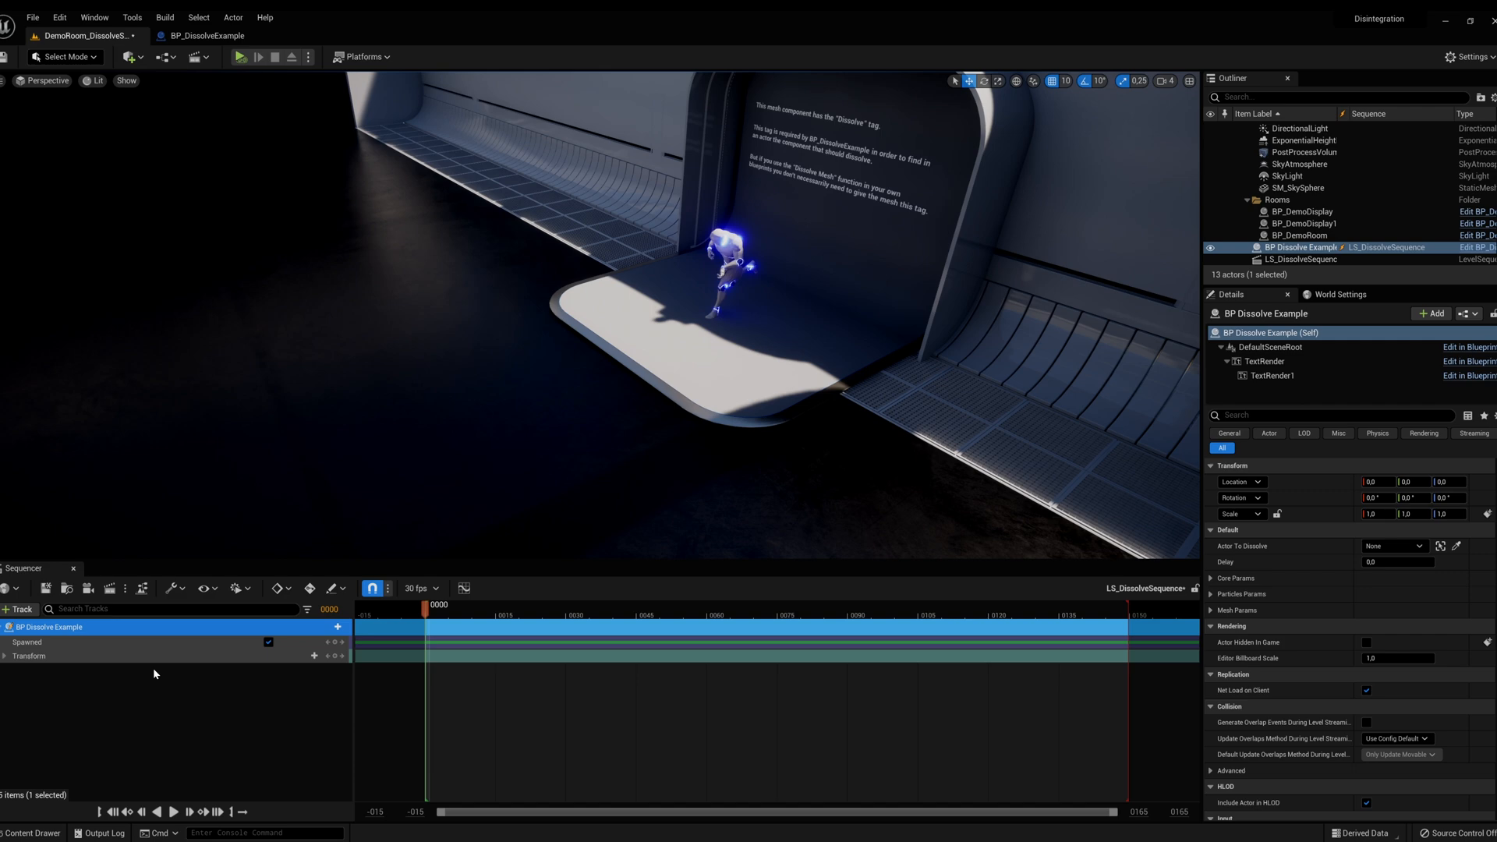
pyautogui.moveTo(174, 723)
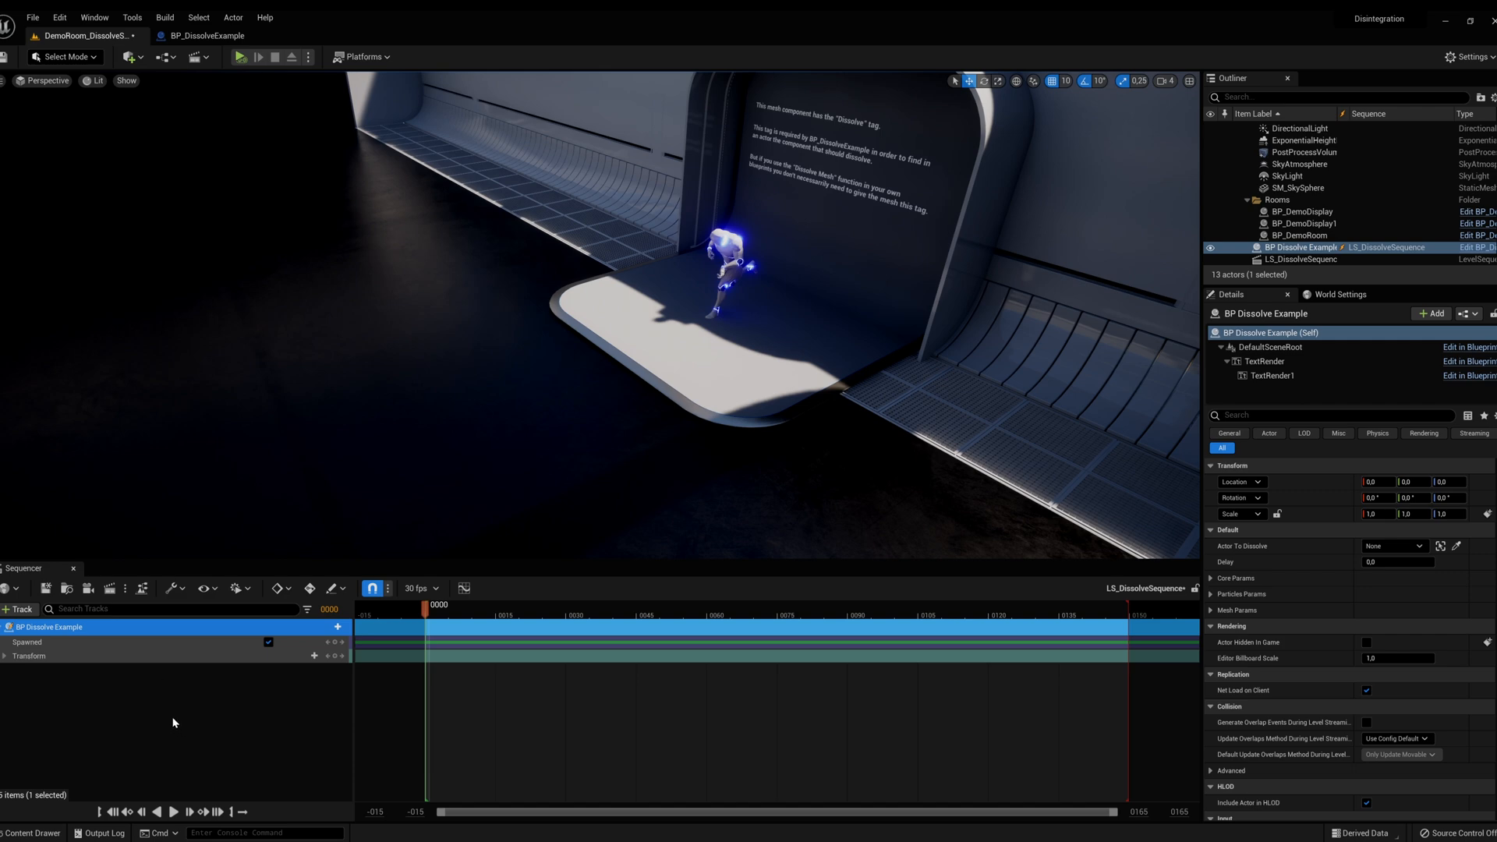
pyautogui.moveTo(205, 705)
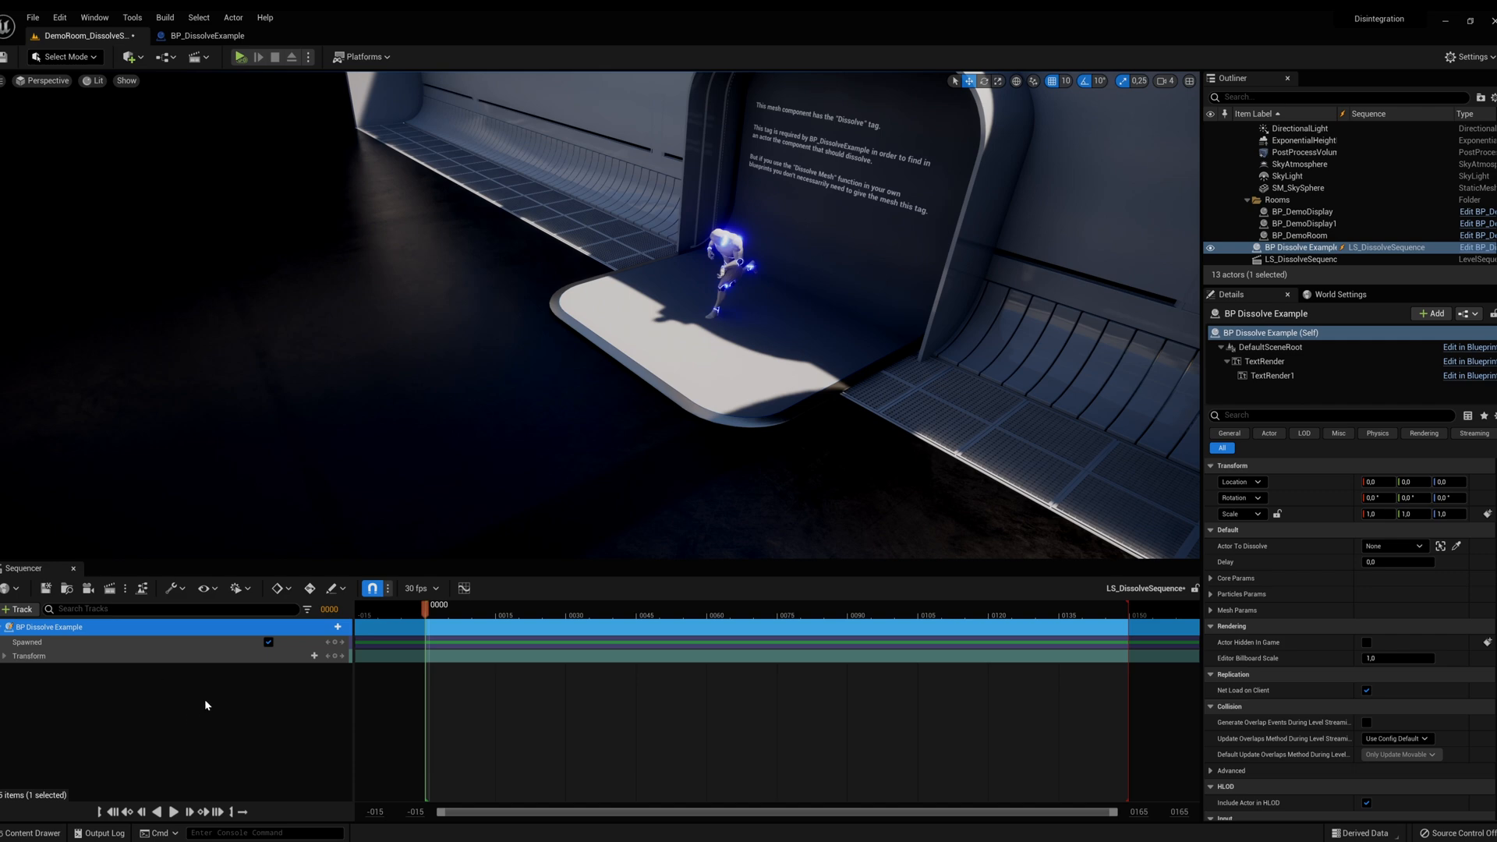
pyautogui.moveTo(238, 703)
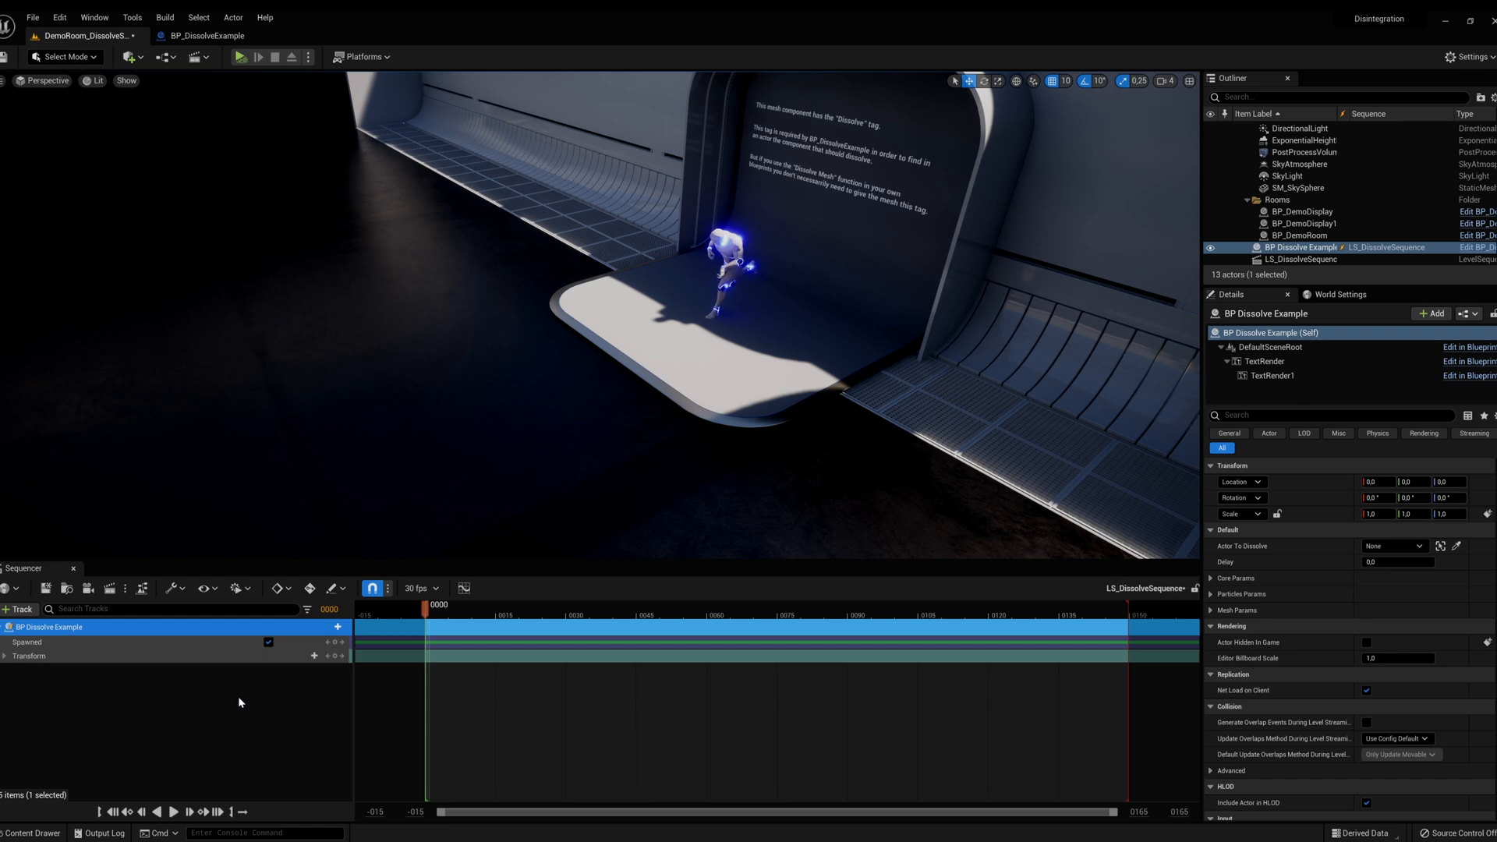
# Step: Expand BP Dissolve Example's Particles and Core Params, then select SK_Mannequin
pyautogui.click(1212, 594)
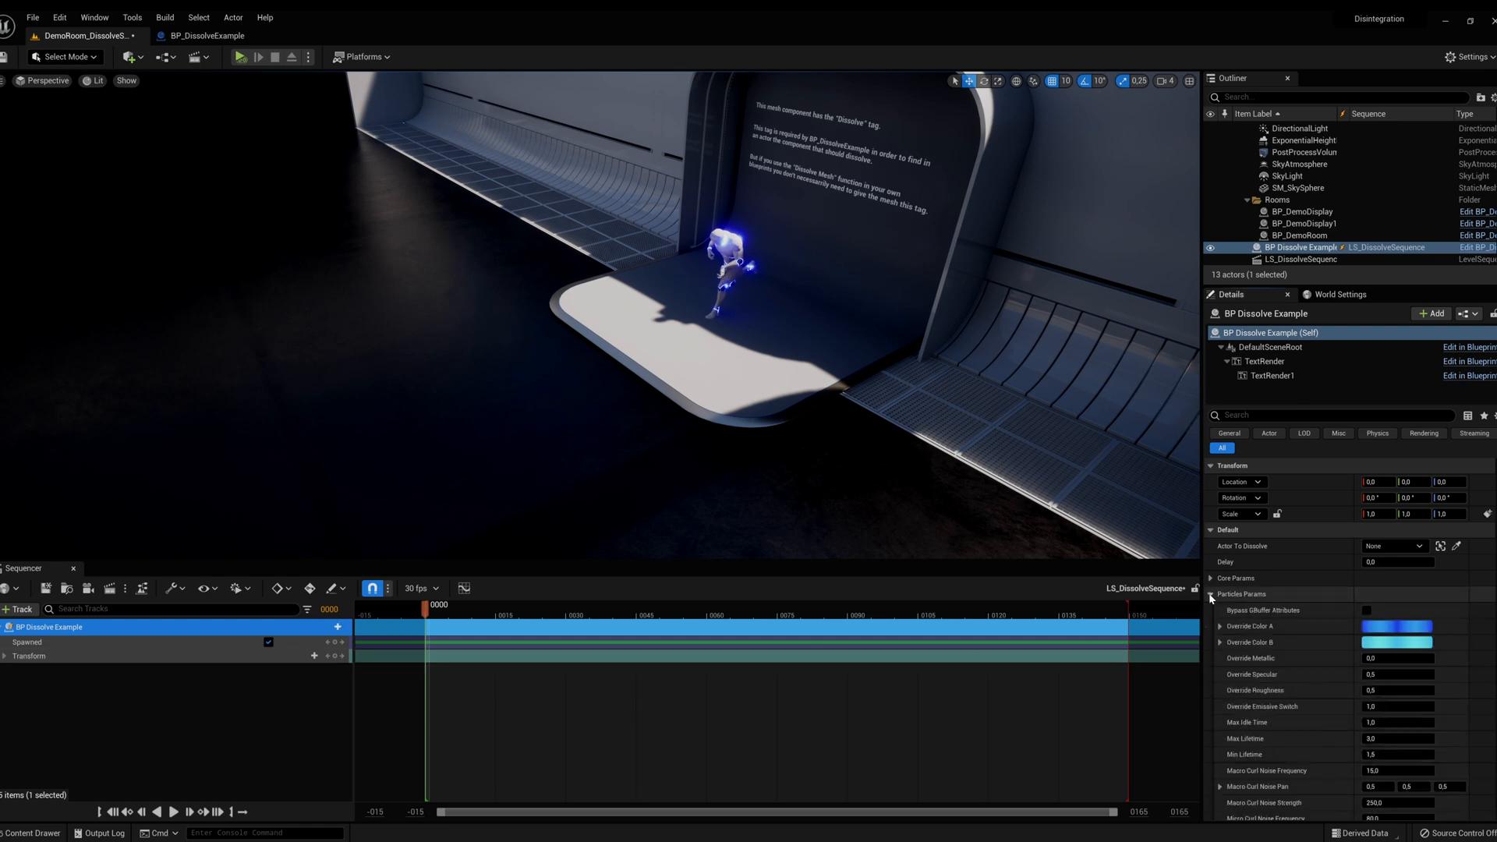
pyautogui.click(1235, 578)
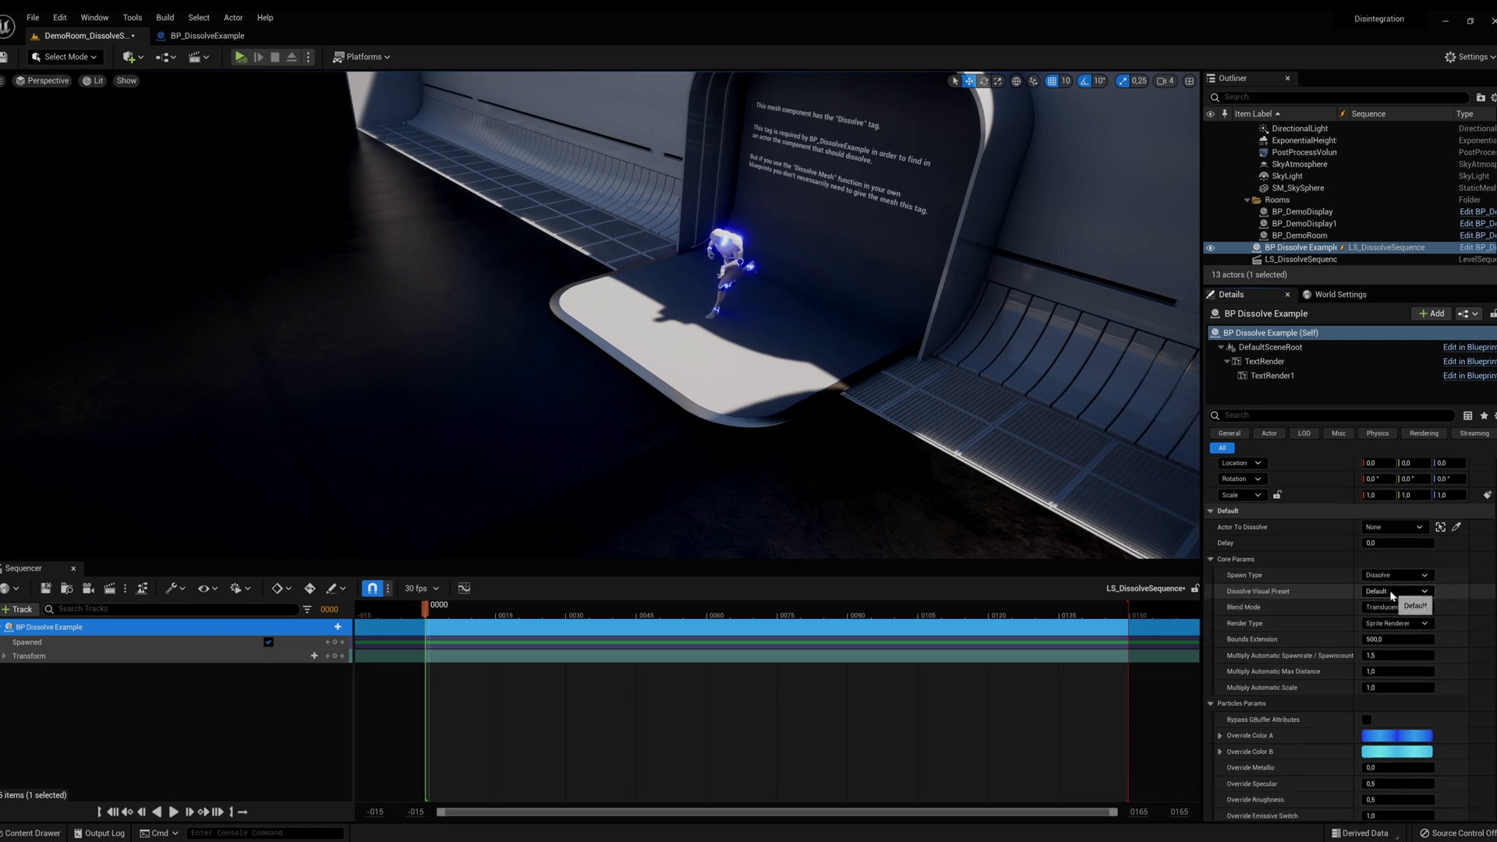
pyautogui.click(1413, 607)
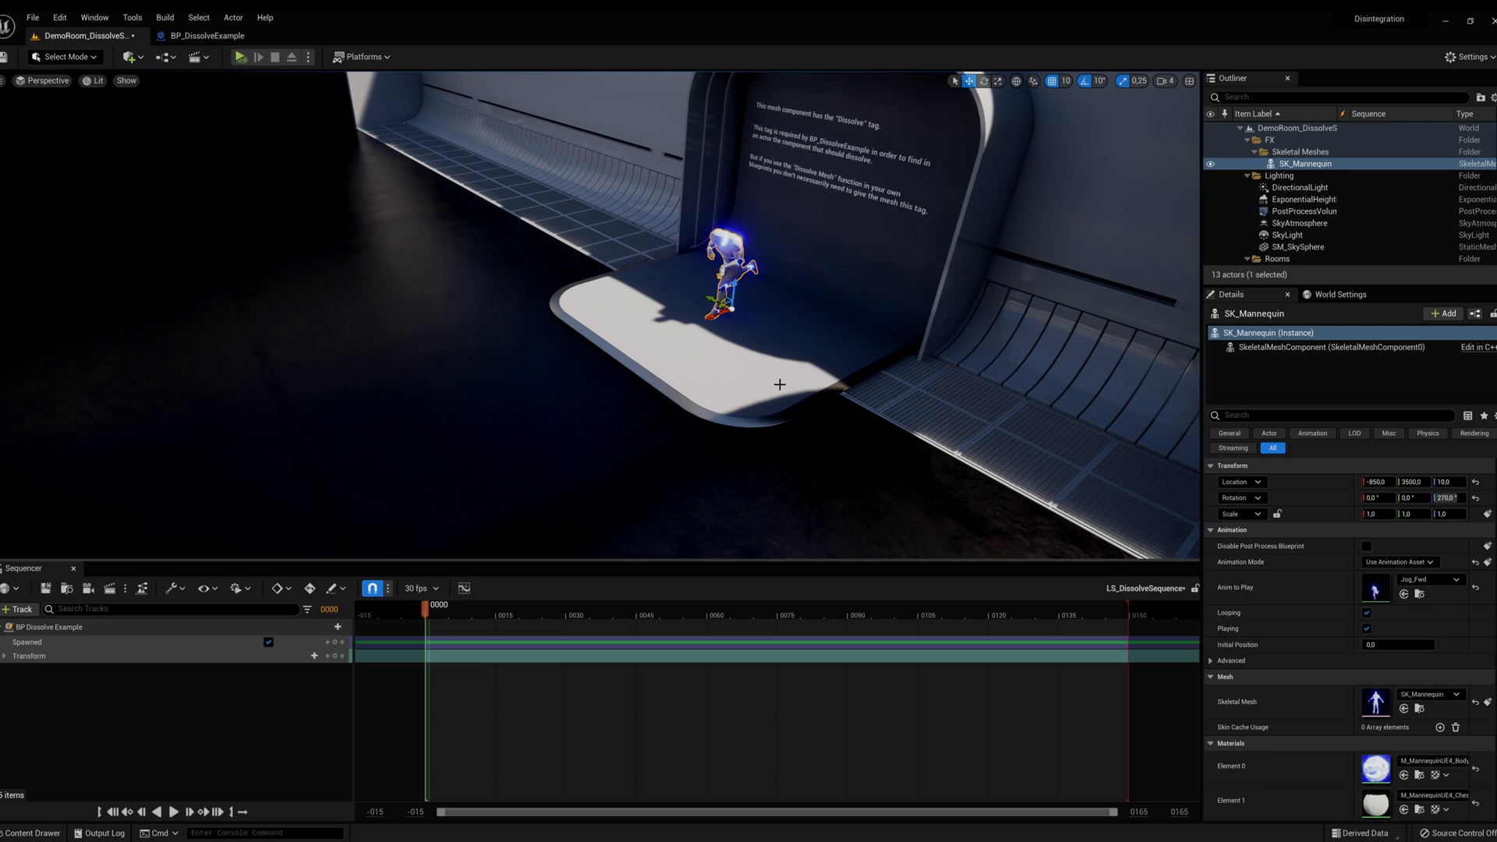
pyautogui.moveTo(774, 348)
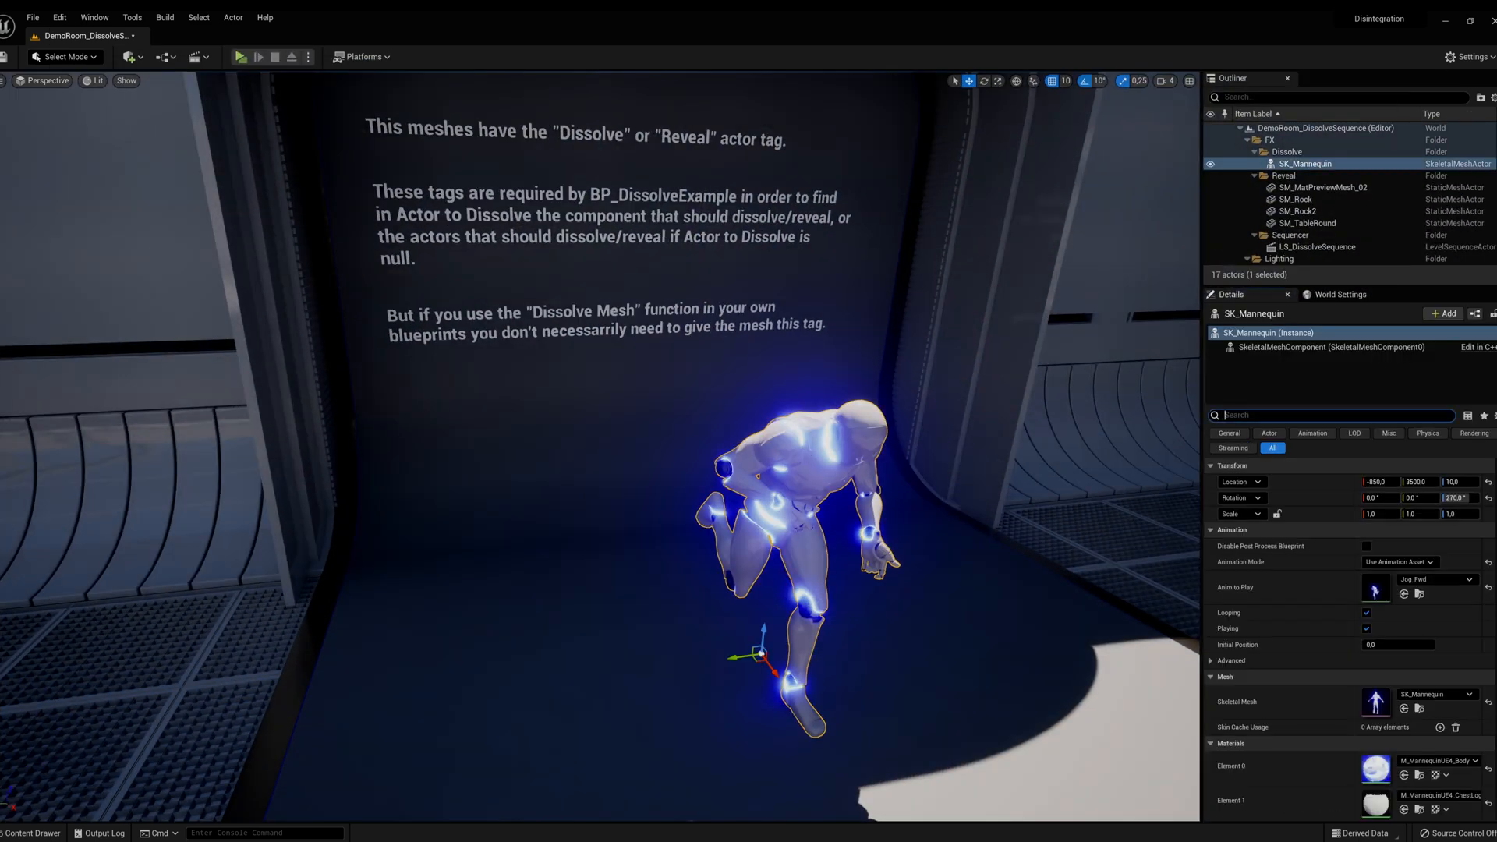
# Step: Search the mannequin's Details for 'tag' to confirm Component Tags is Dissolve
pyautogui.write('tag')
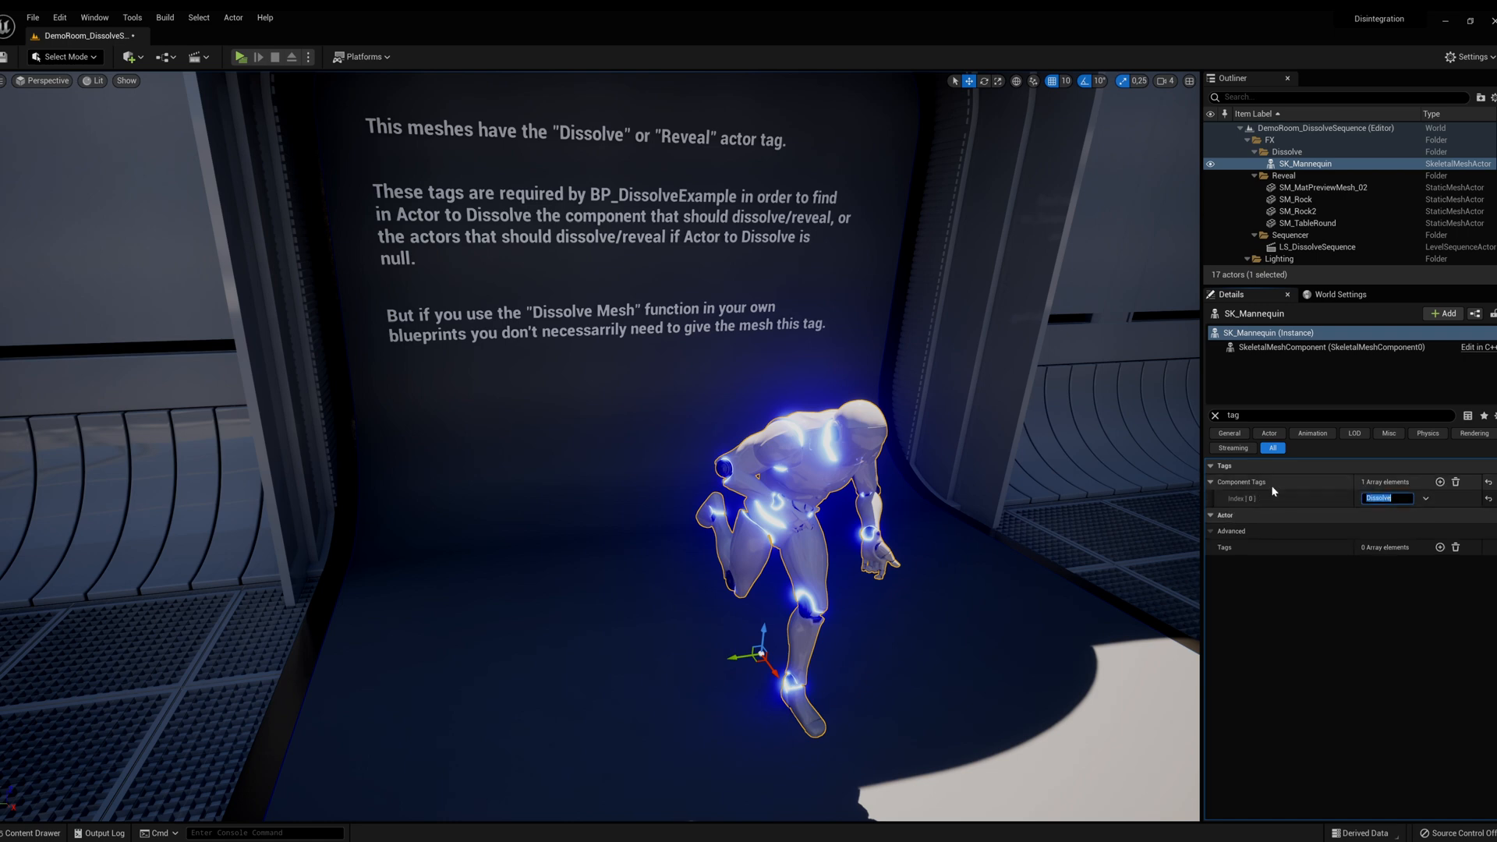
pyautogui.click(1340, 294)
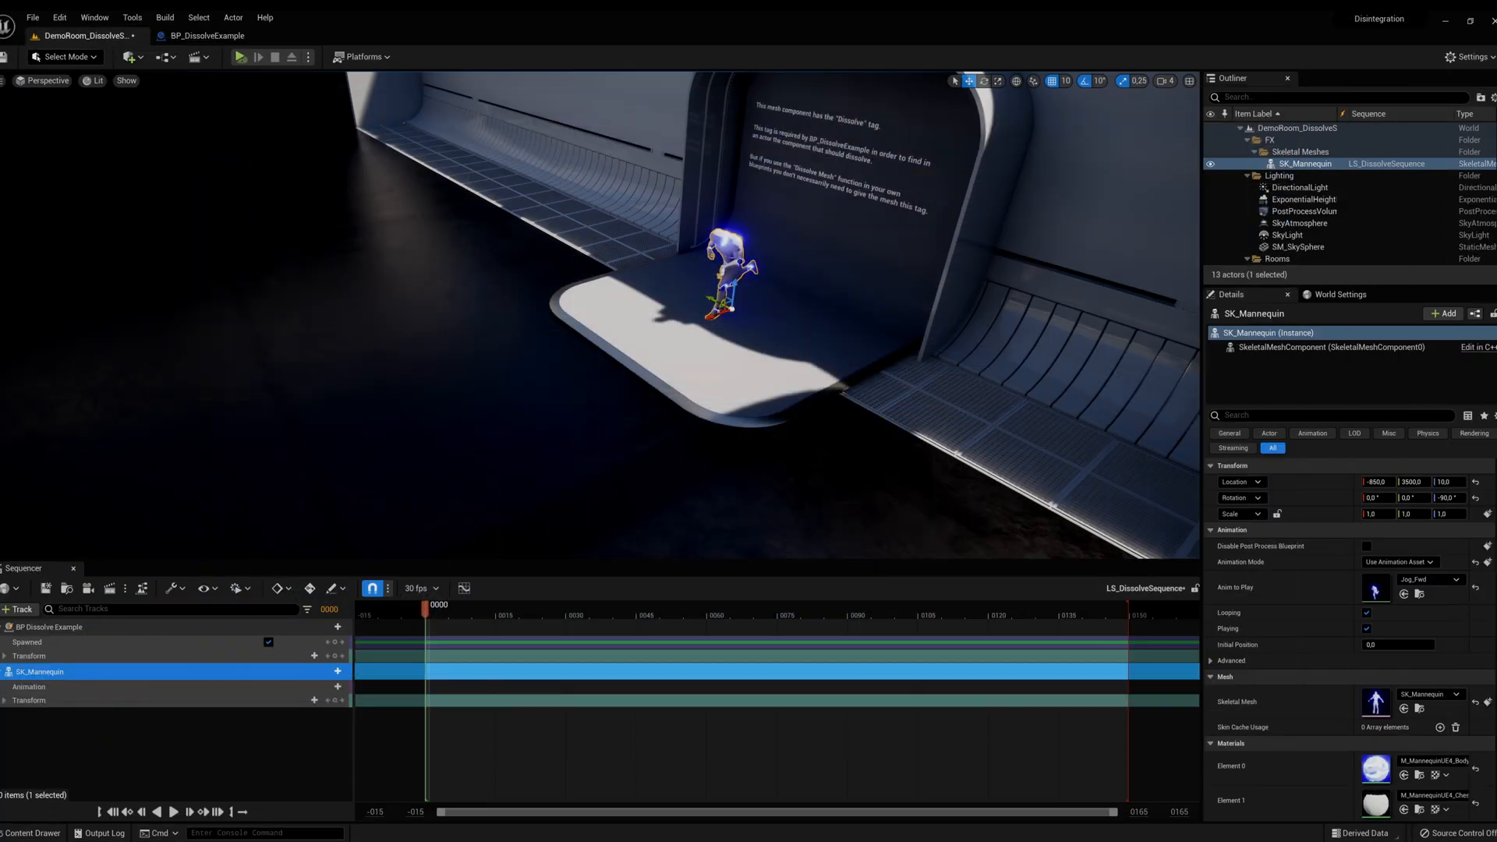
# Step: Add an Actor To Dissolve track to BP Dissolve Example targeting SK_Mannequin
pyautogui.click(332, 627)
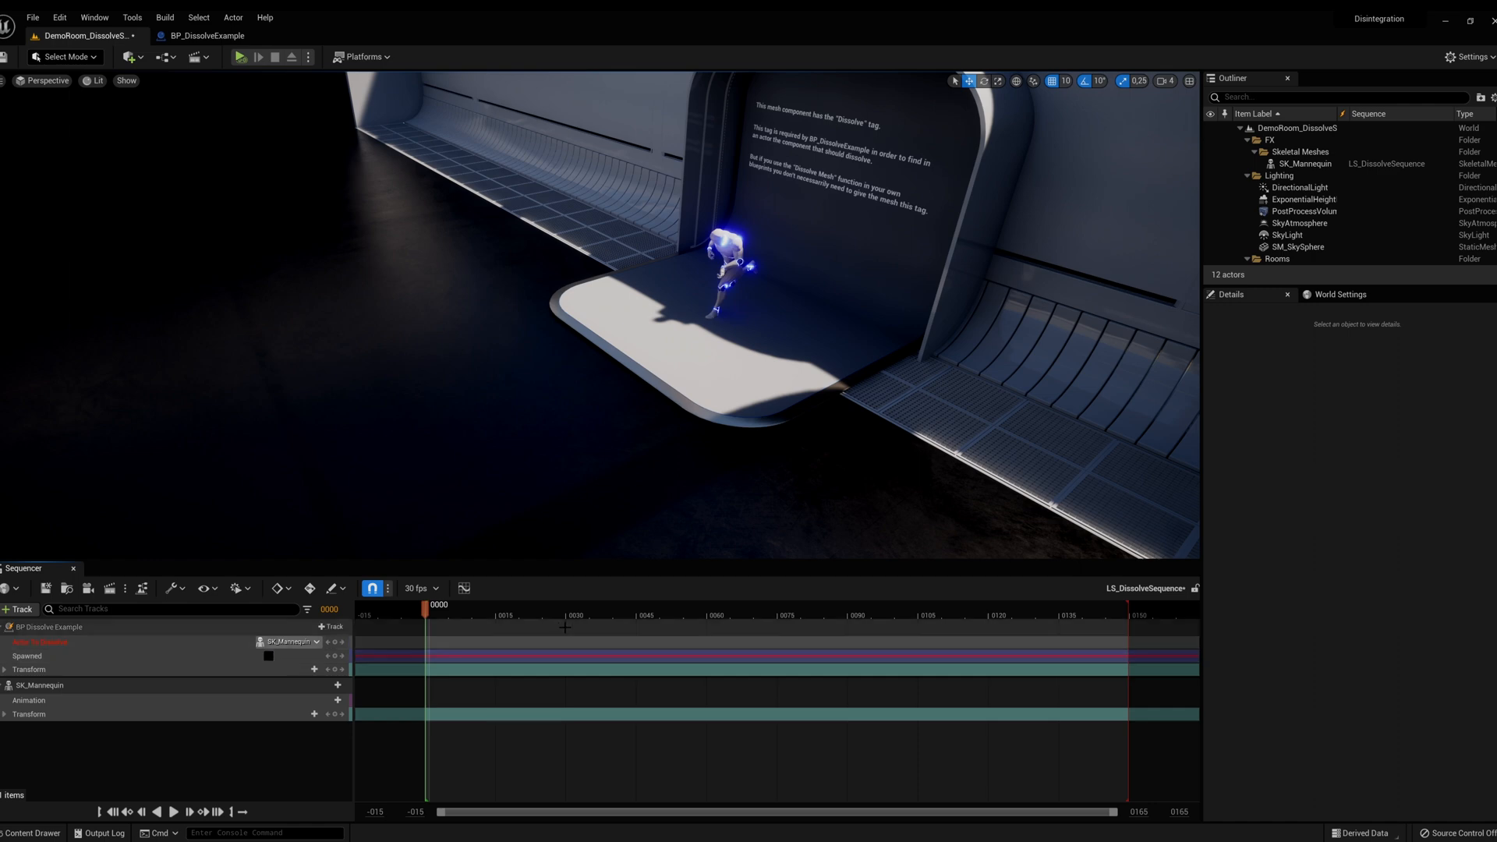
# Step: Key the Spawned track at frame 120, then simulate to watch the mannequin dissolve
pyautogui.click(990, 615)
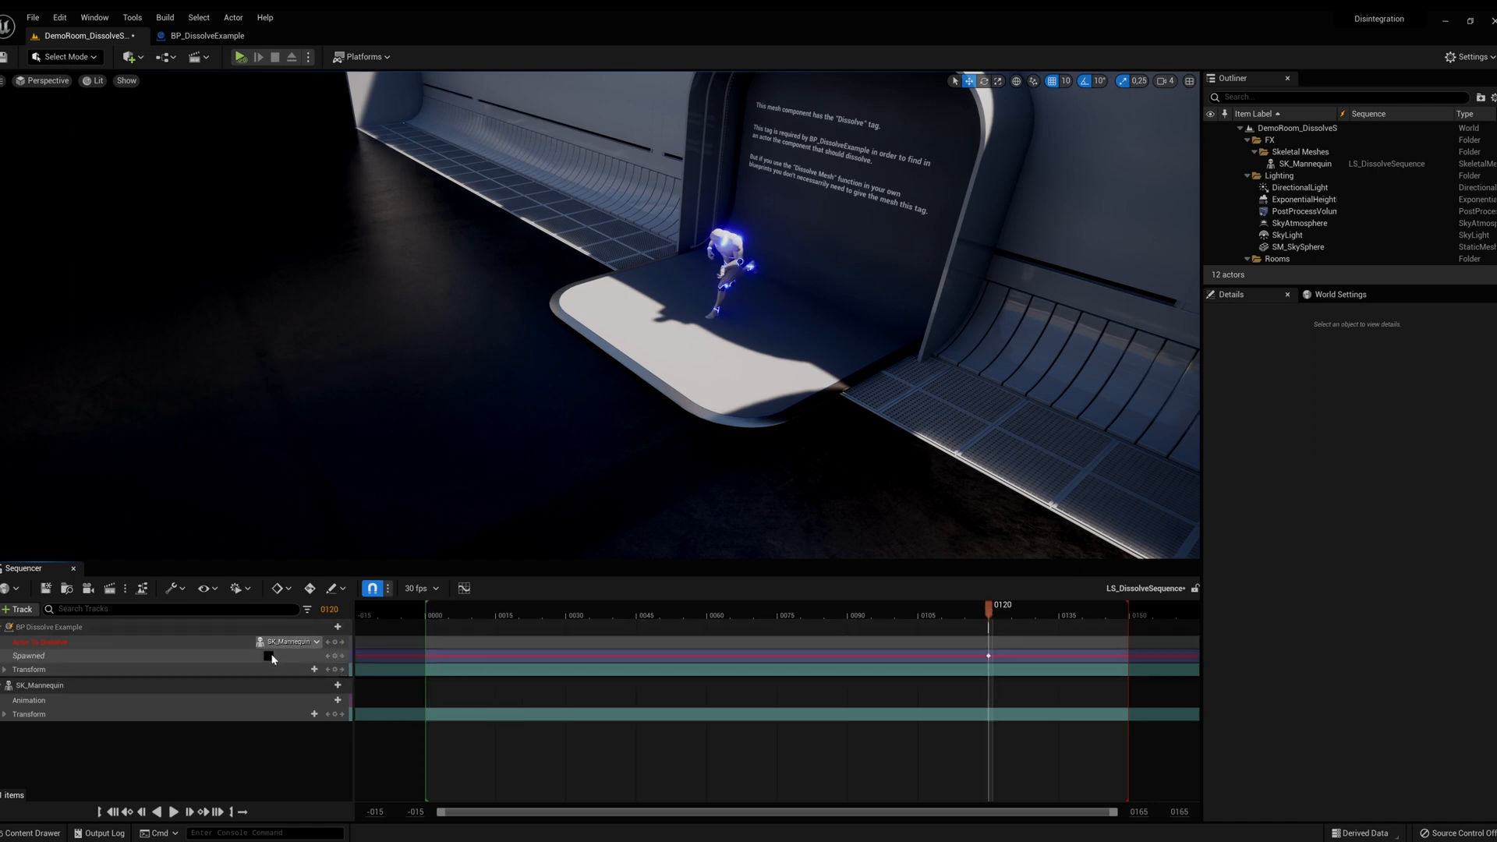
pyautogui.click(269, 656)
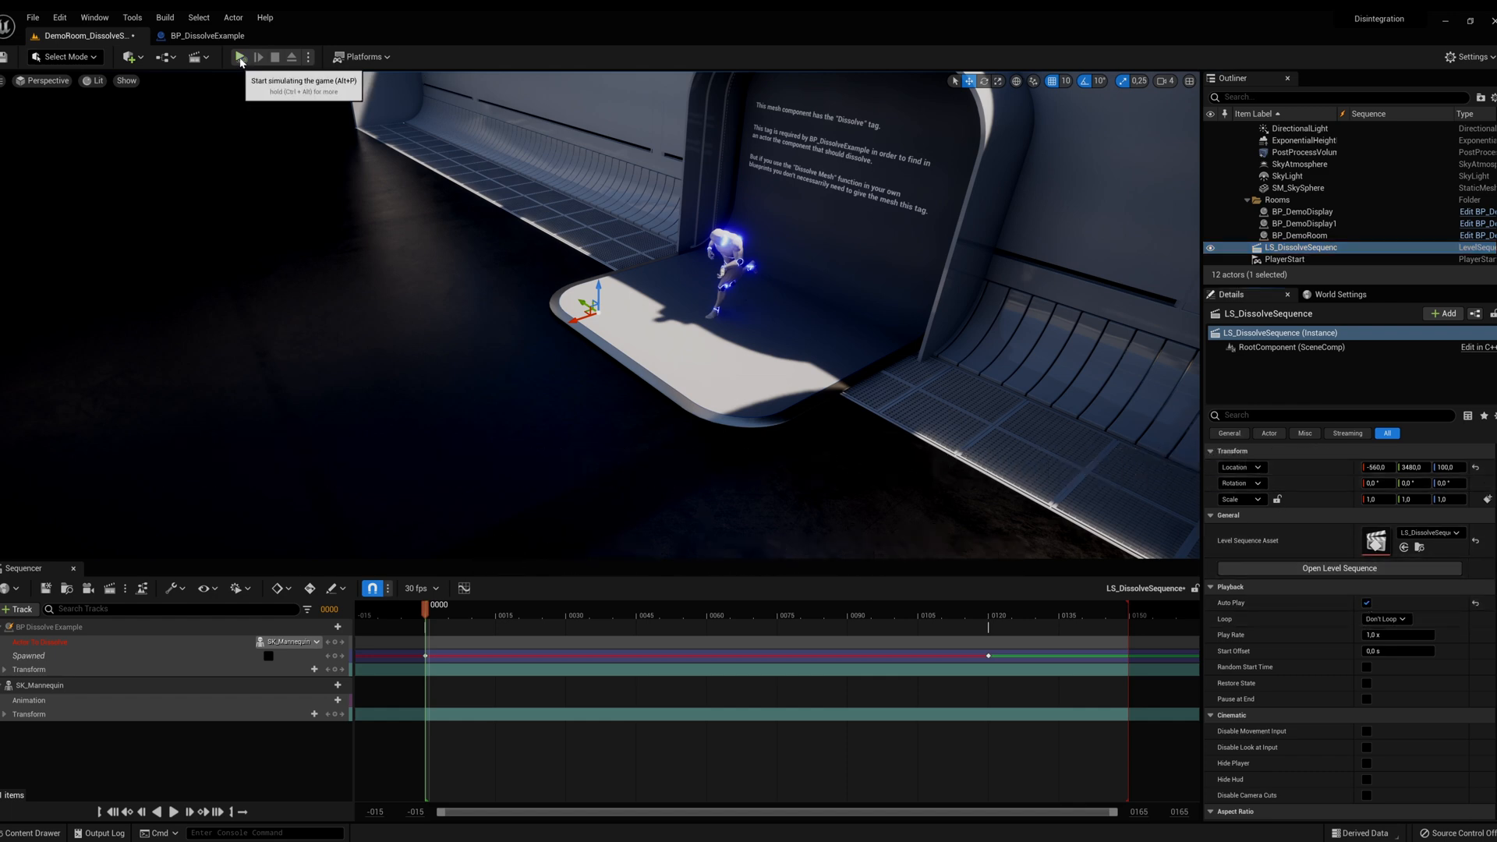
pyautogui.click(241, 56)
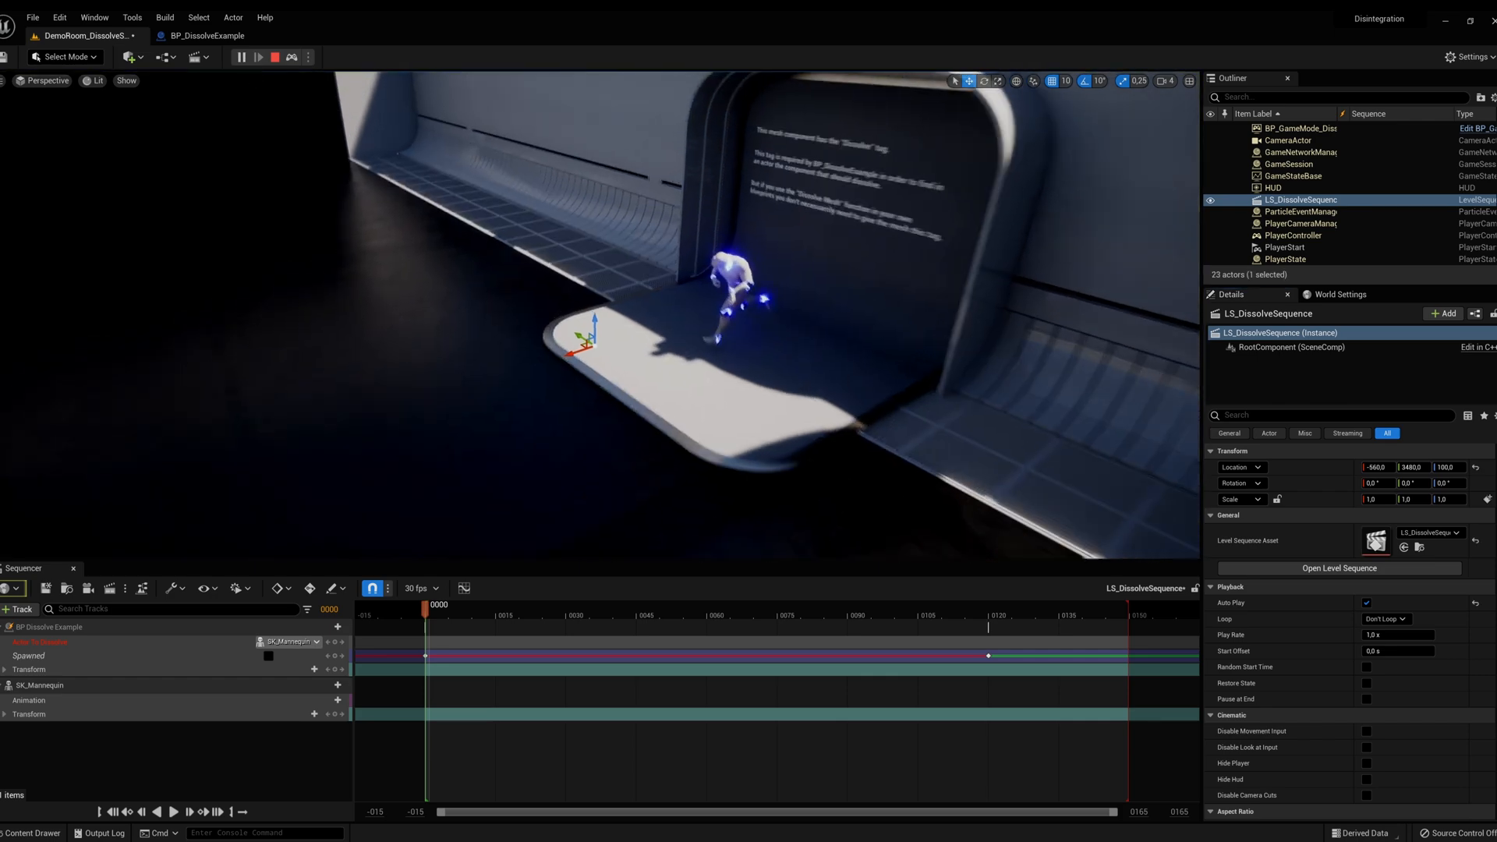